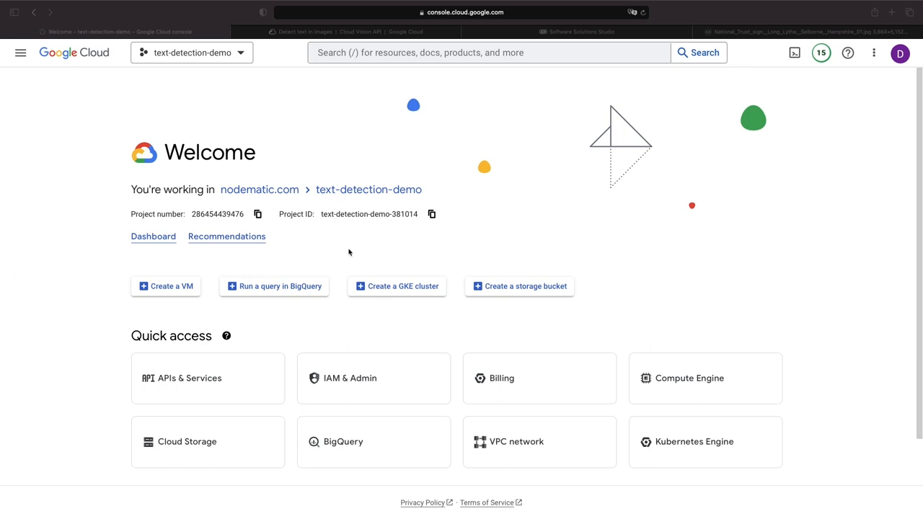
mouse_move(751, 79)
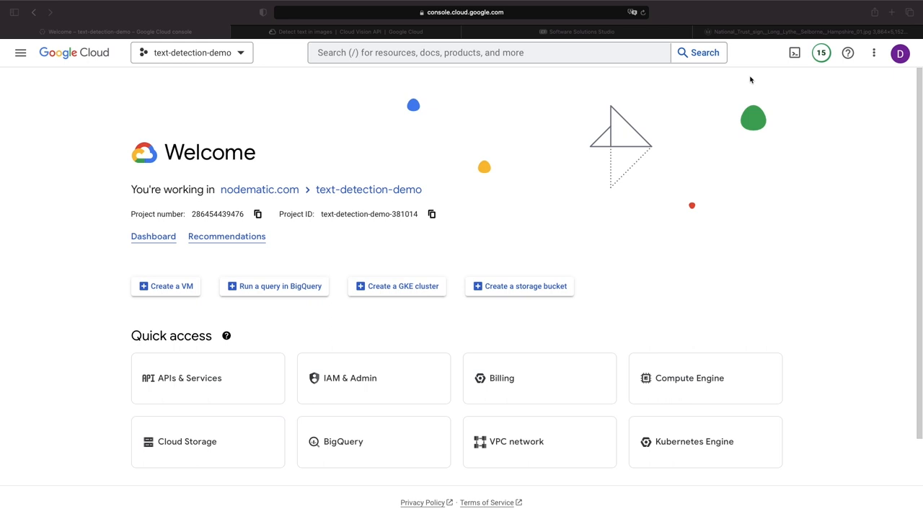
mouse_move(561, 145)
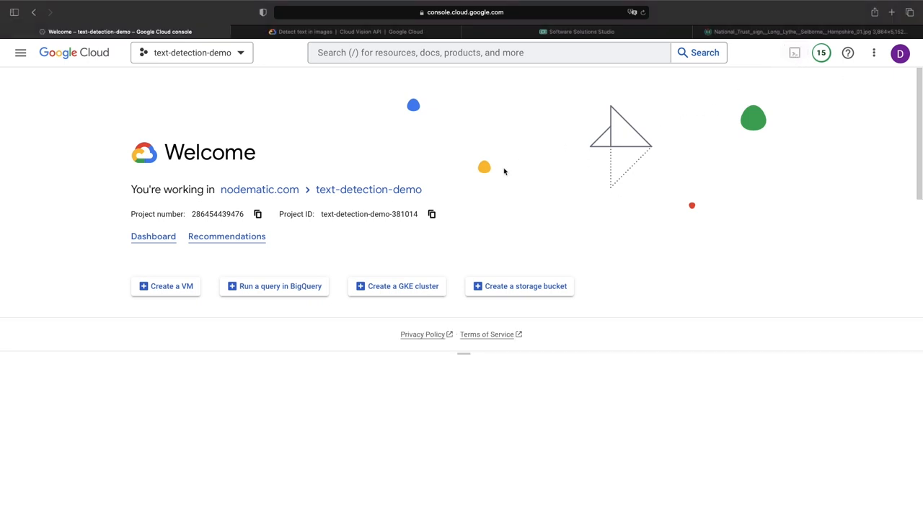
Step: Activate Cloud Shell for the text-detection-demo project
click(794, 54)
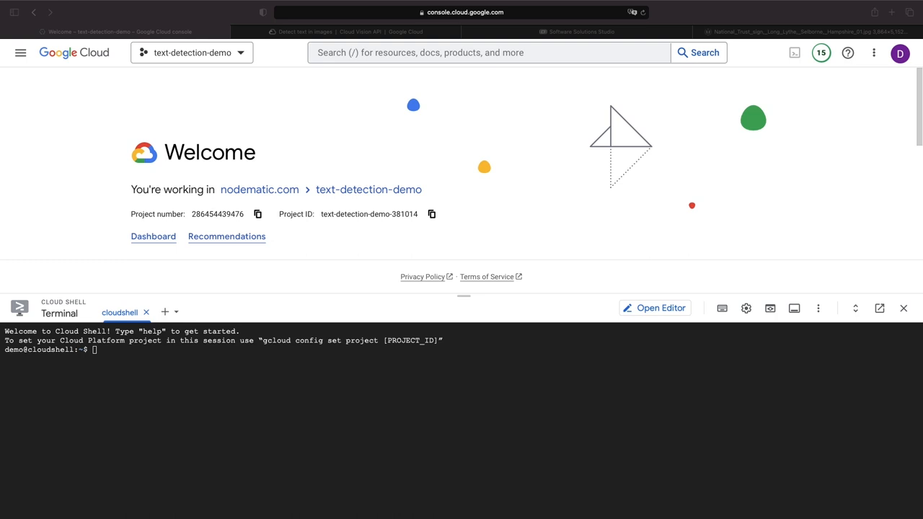
Step: Set the project to text-detection-demo-381014, authorize credentials, and enter the detect-text command
text(gcloud config set projec)
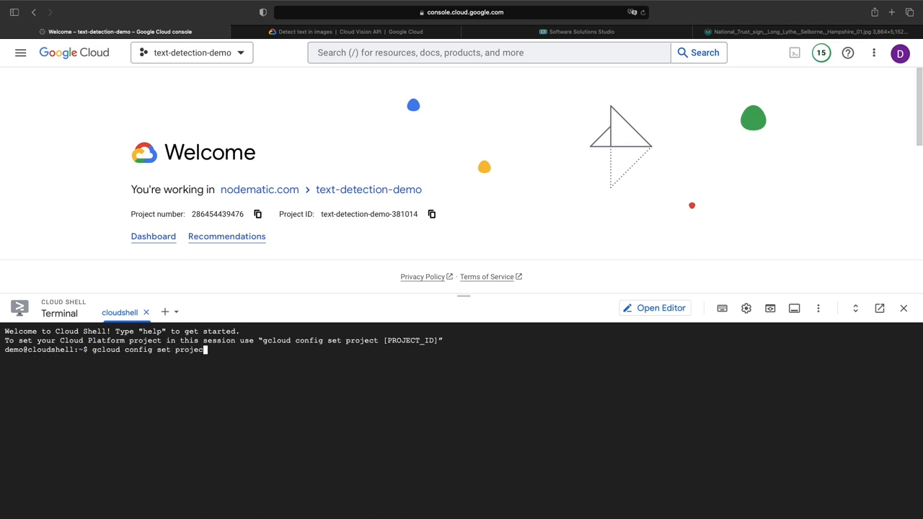
text(text-detection-demo-38)
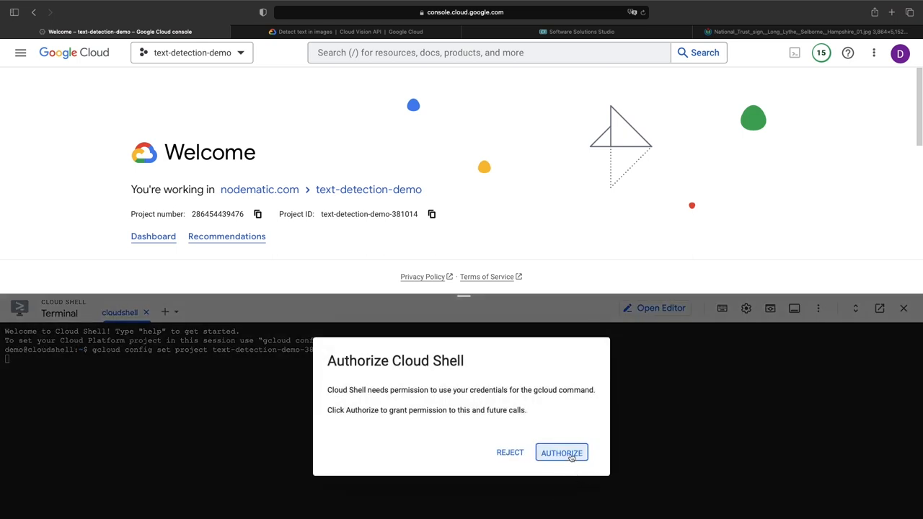
click(562, 453)
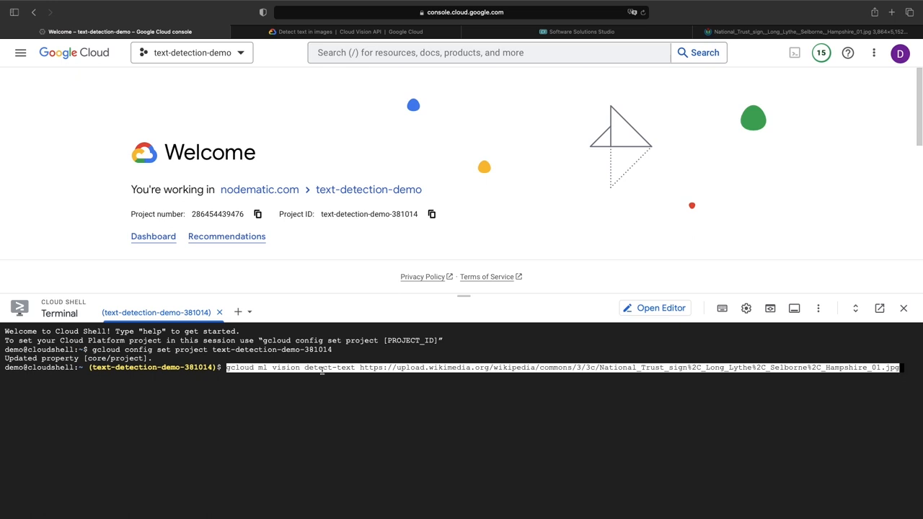
mouse_move(352, 366)
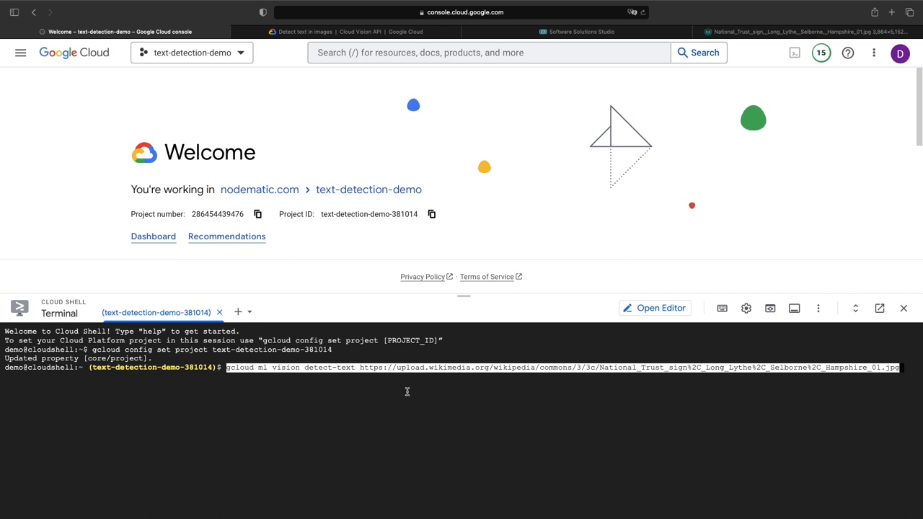
mouse_move(760, 6)
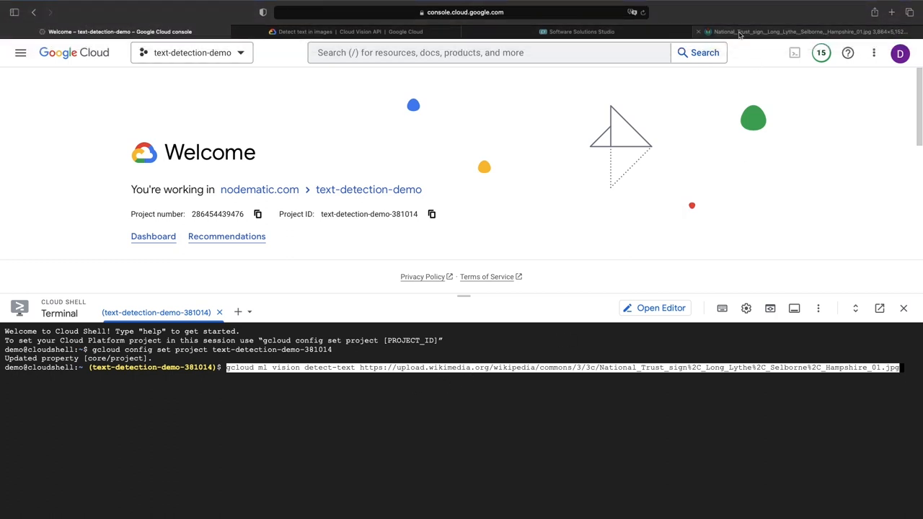
Step: Switch to the tab showing the Long Lythe National Trust sign photo
click(808, 32)
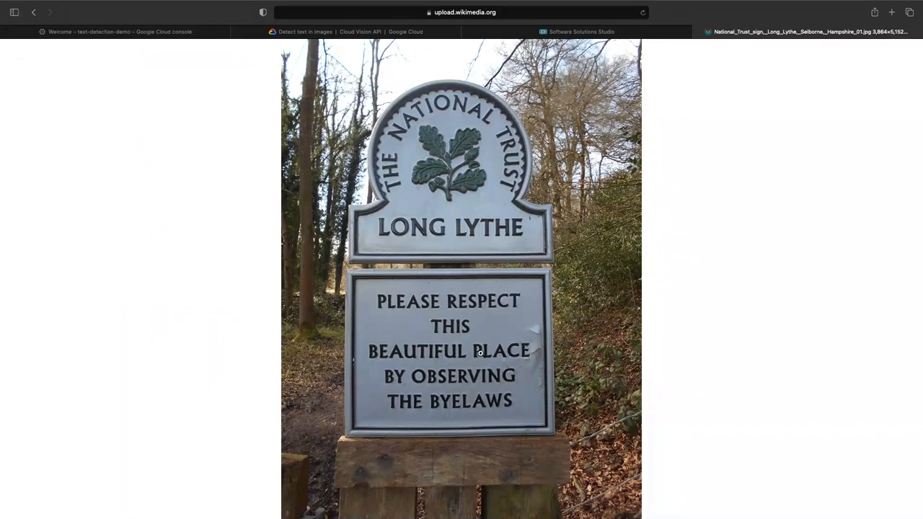
mouse_move(518, 351)
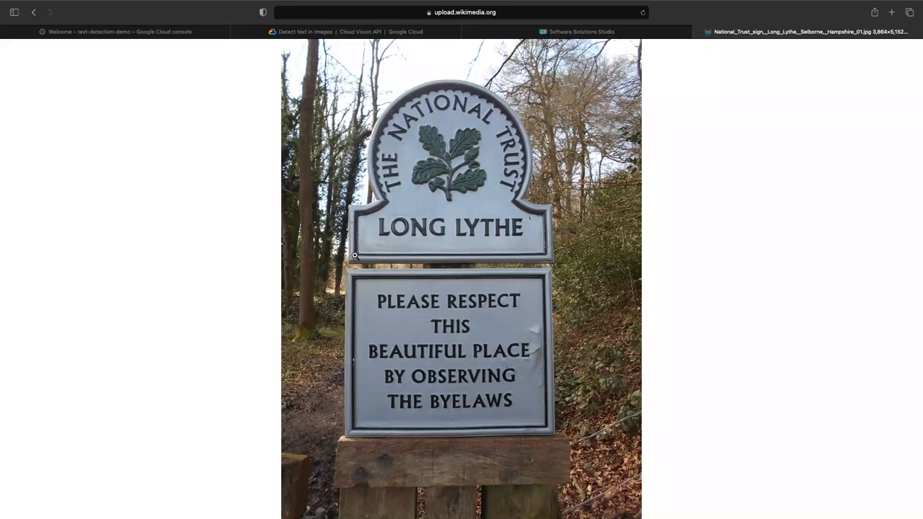
Step: Run detect-text, answer y to enable the Vision API, and scroll the JSON annotations
click(119, 31)
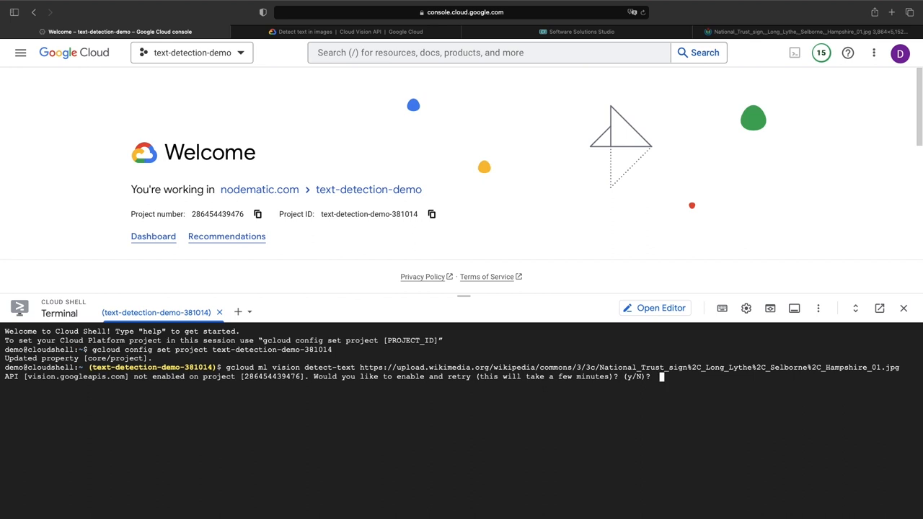
text(y)
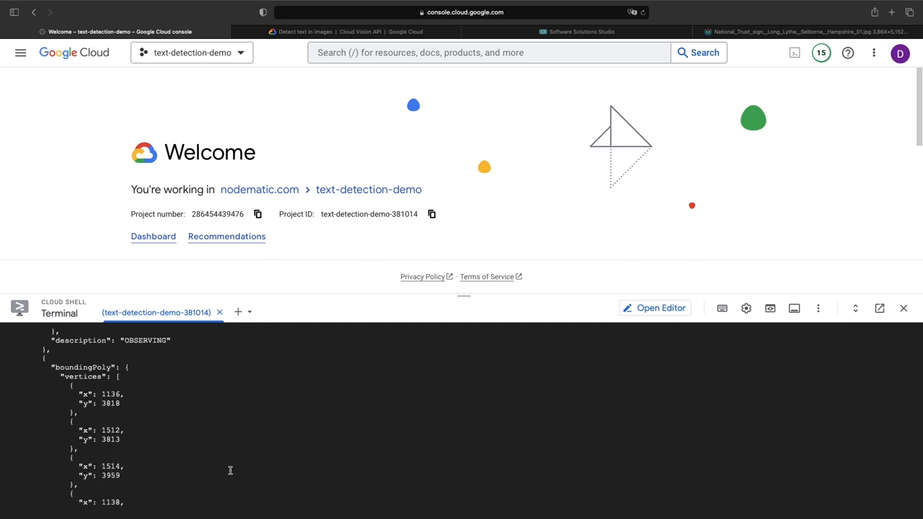
scroll(down, 3)
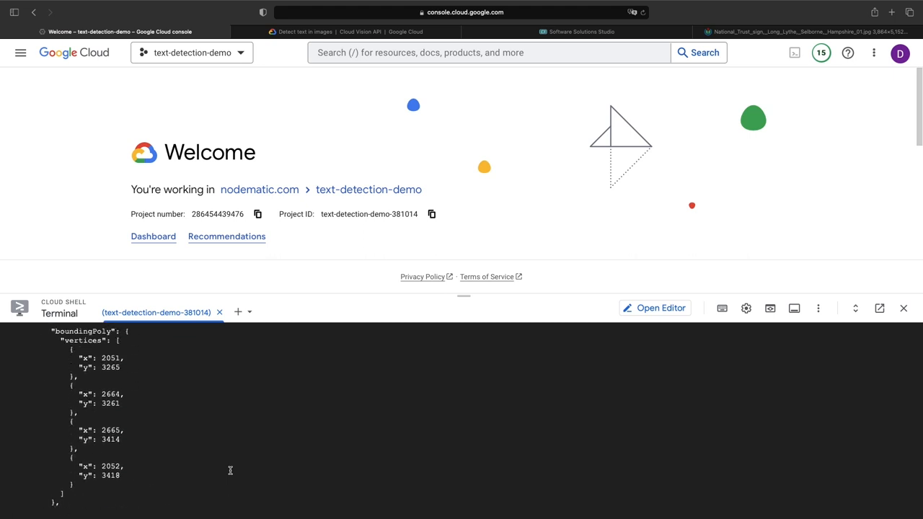
scroll(down, 3)
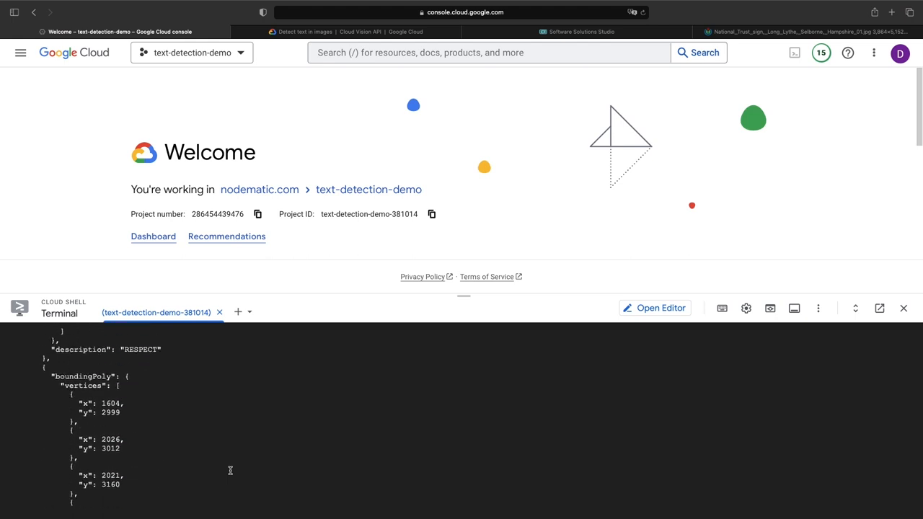
scroll(down, 3)
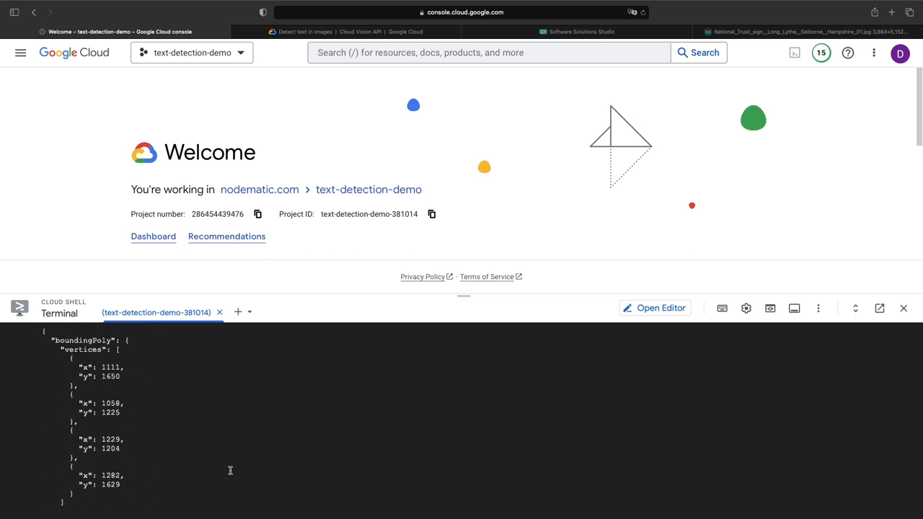
scroll(down, 3)
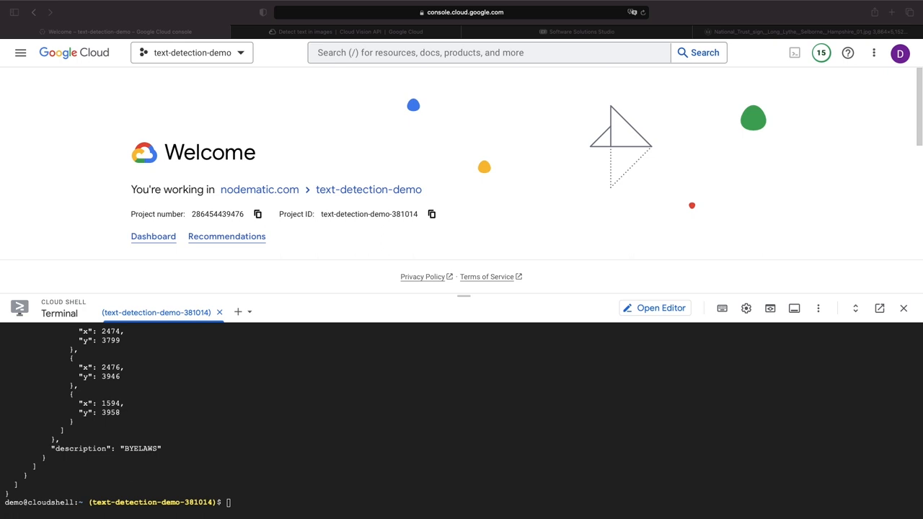
mouse_move(186, 337)
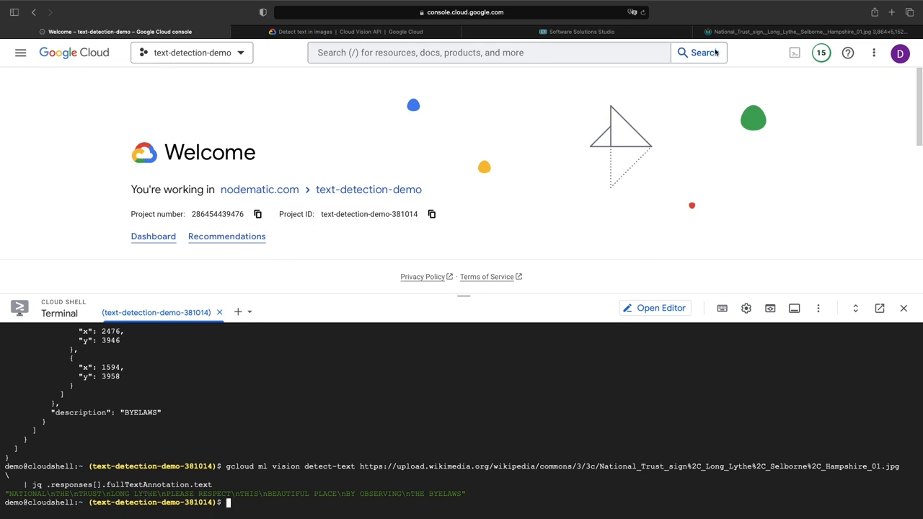
Step: Print only fullTextAnnotation.text via jq, then view the sign photo again
click(808, 31)
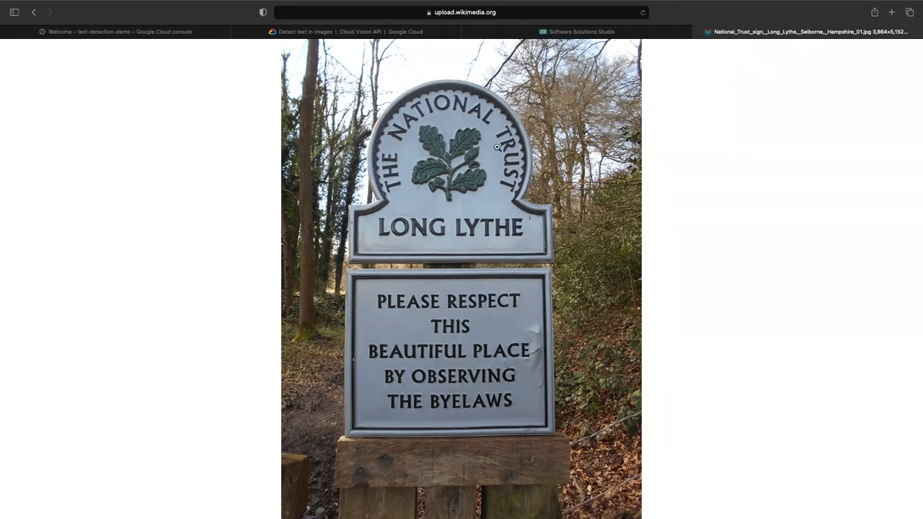
mouse_move(243, 178)
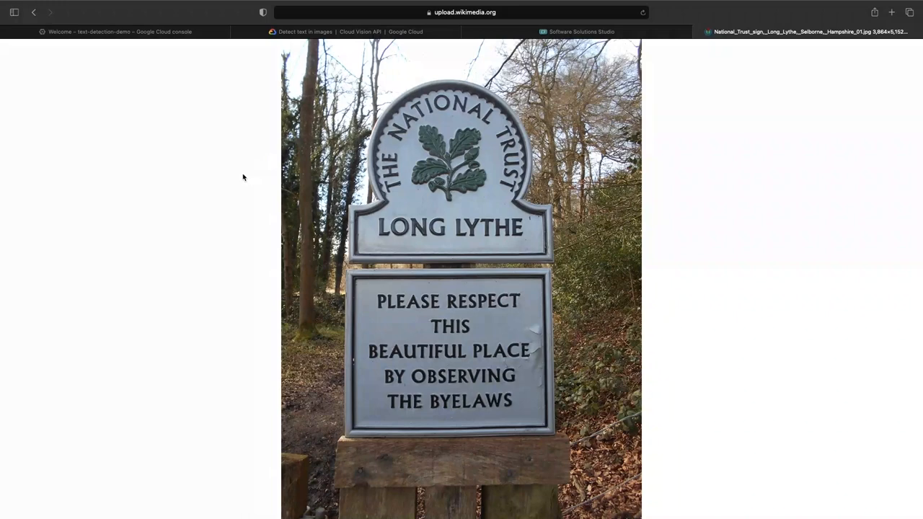
mouse_move(386, 173)
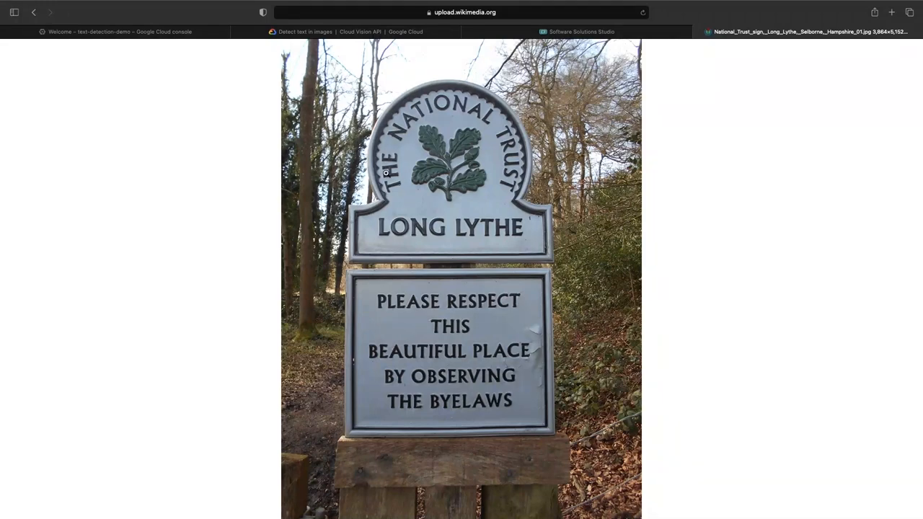
mouse_move(244, 90)
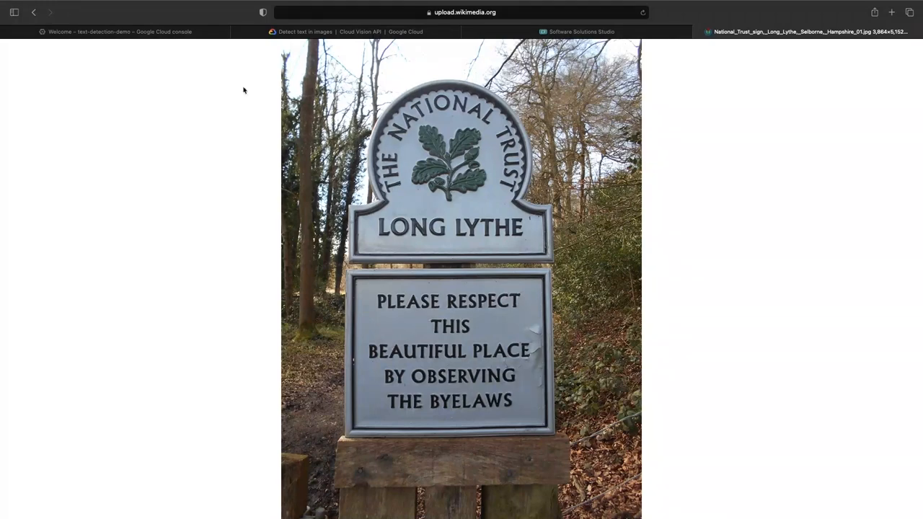
Step: Return from the sign photo to the Cloud Console terminal tab
click(119, 31)
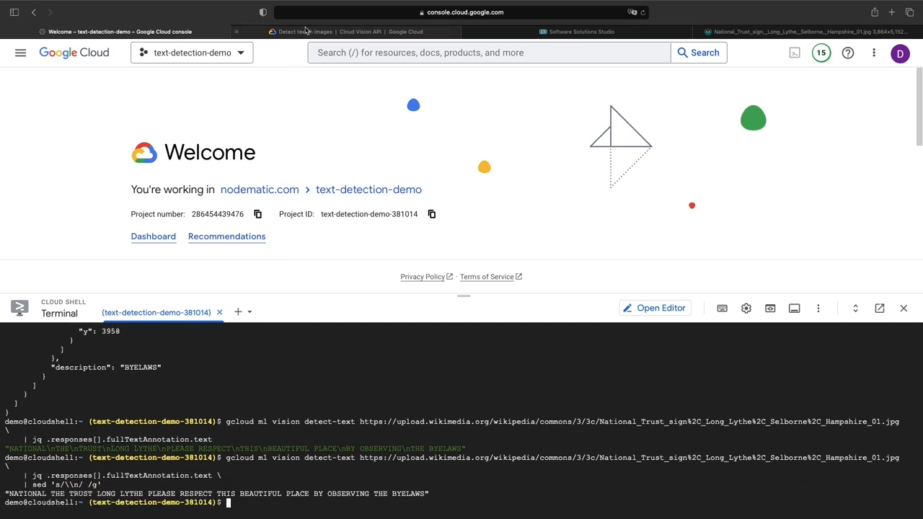
mouse_move(304, 31)
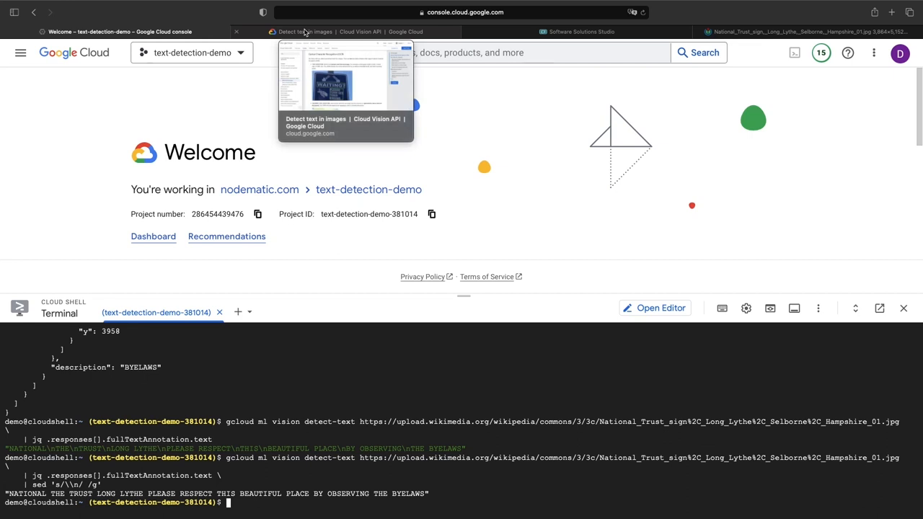
mouse_move(253, 274)
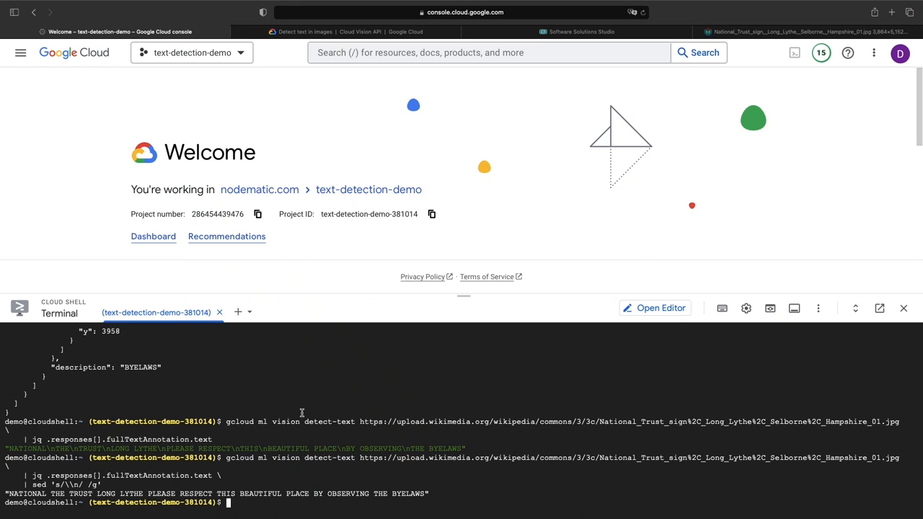
mouse_move(242, 456)
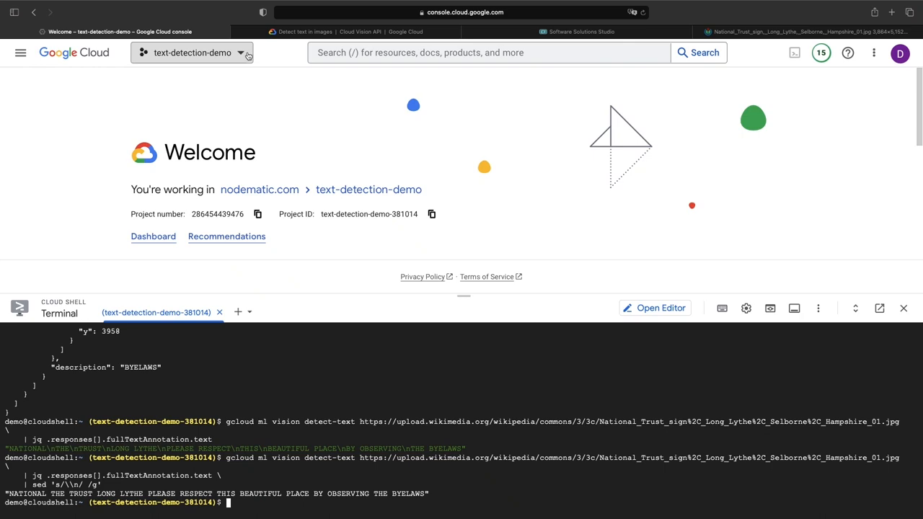
Step: Pipe the text through jq and sed onto one line, then view the Detect text in images docs
click(339, 31)
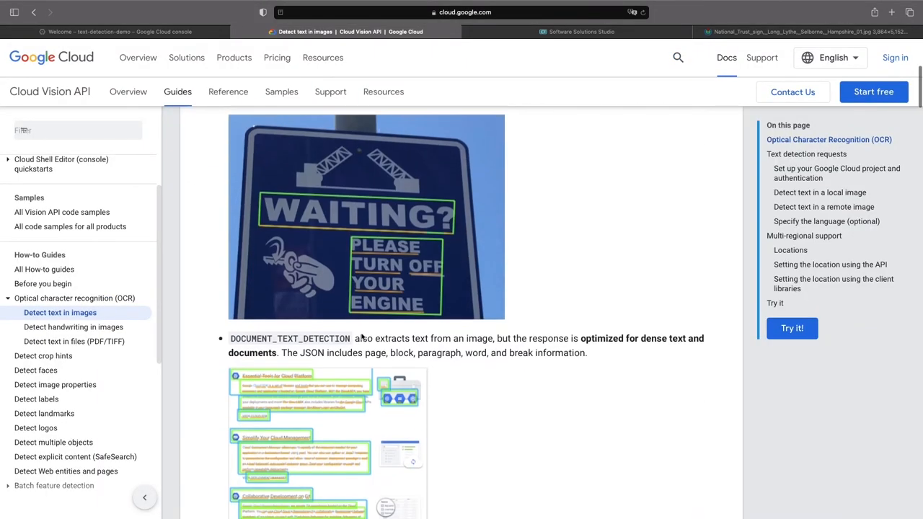
Step: Scroll through the Detect text in images guide, then switch to Software Solutions Studio
scroll(down, 3)
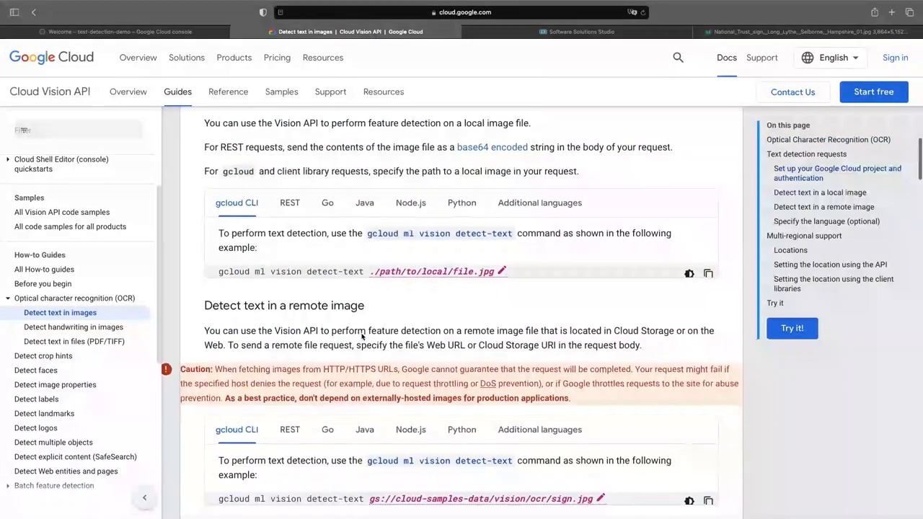
scroll(up, 3)
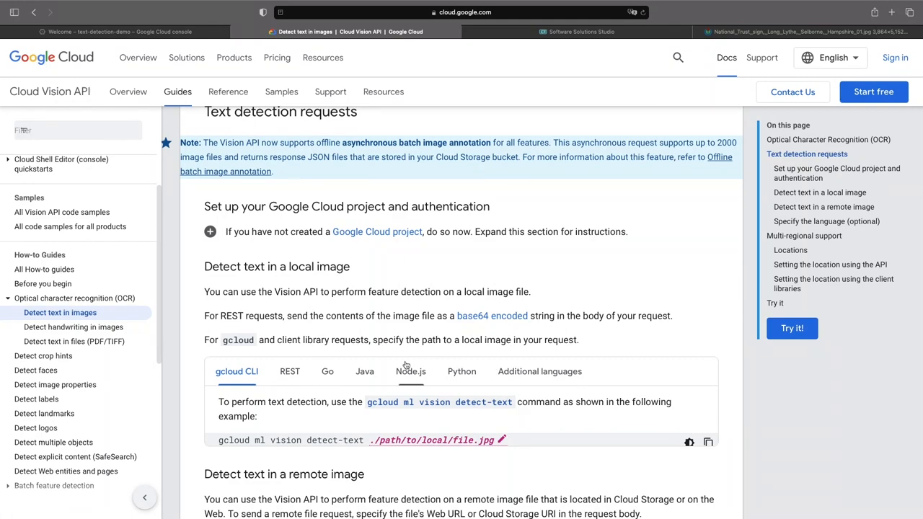
scroll(down, 3)
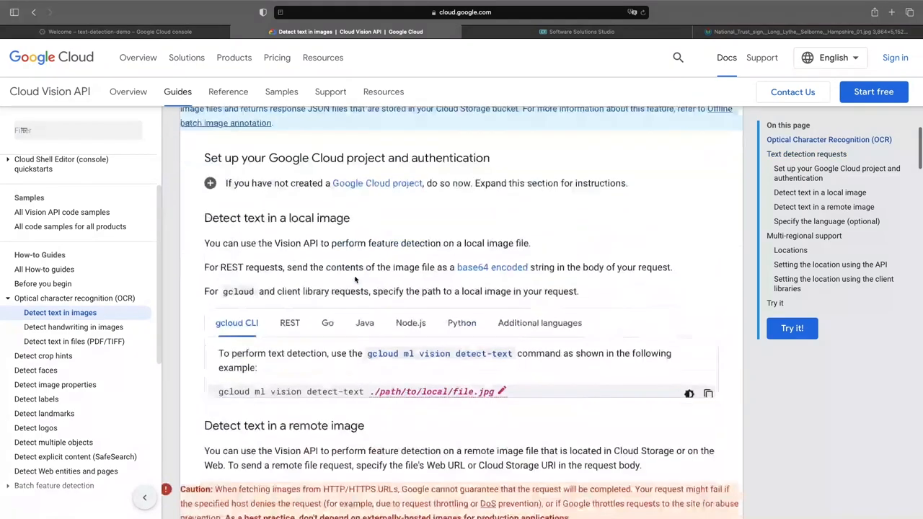
scroll(down, 3)
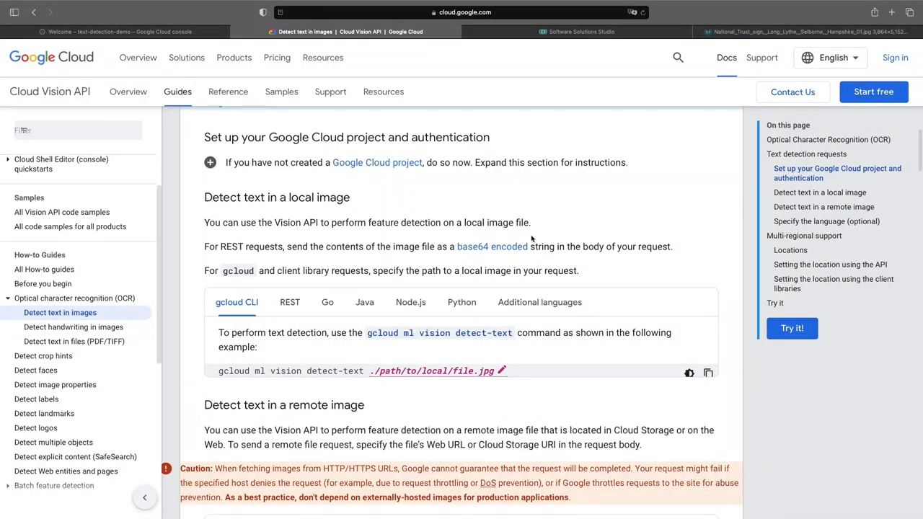
click(577, 31)
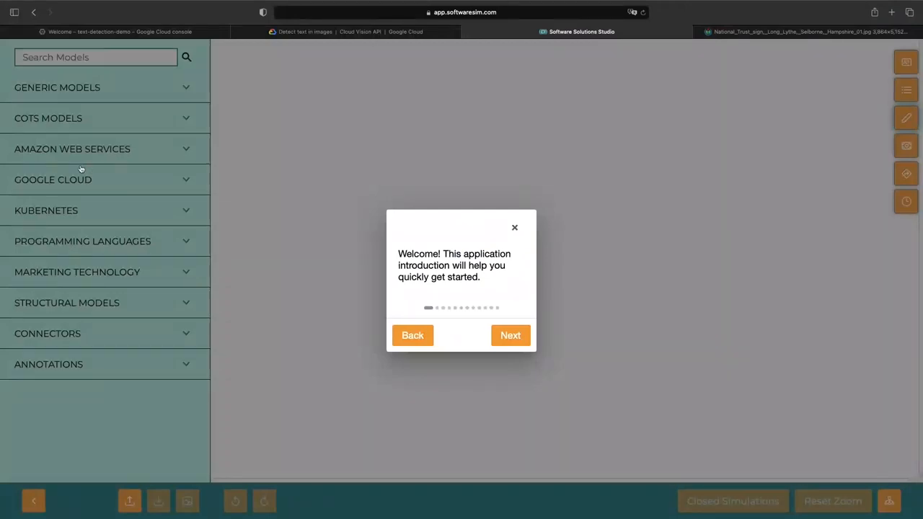
Step: Dismiss the welcome tour, search 'cloud vision', and arrange three Cloud Vision API blocks in a row
click(515, 228)
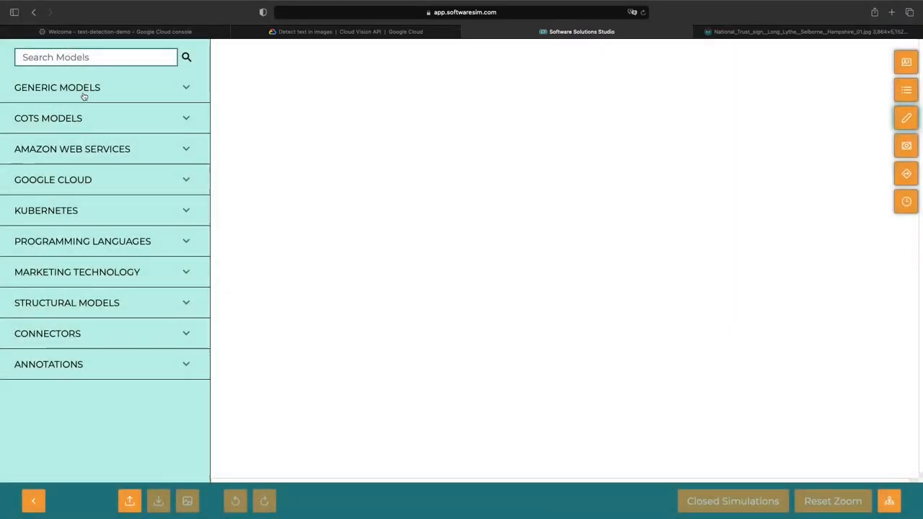
text(cloud)
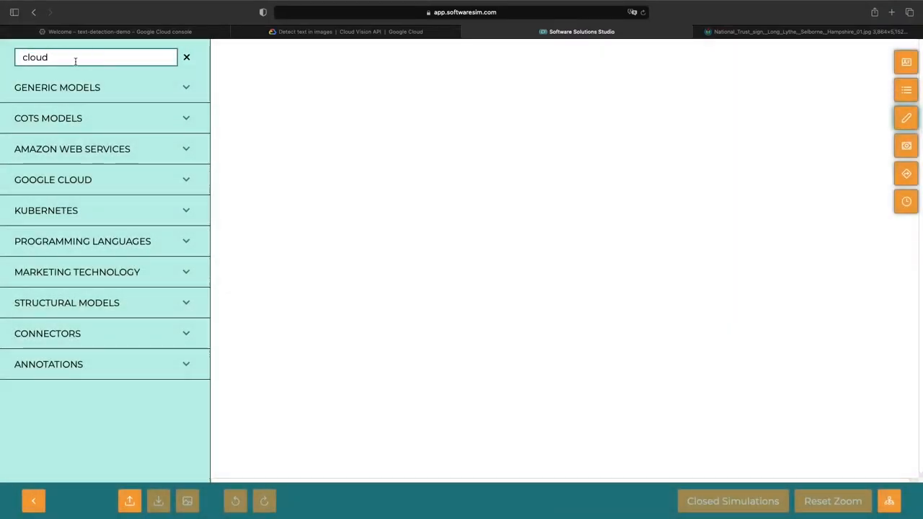
text(vision)
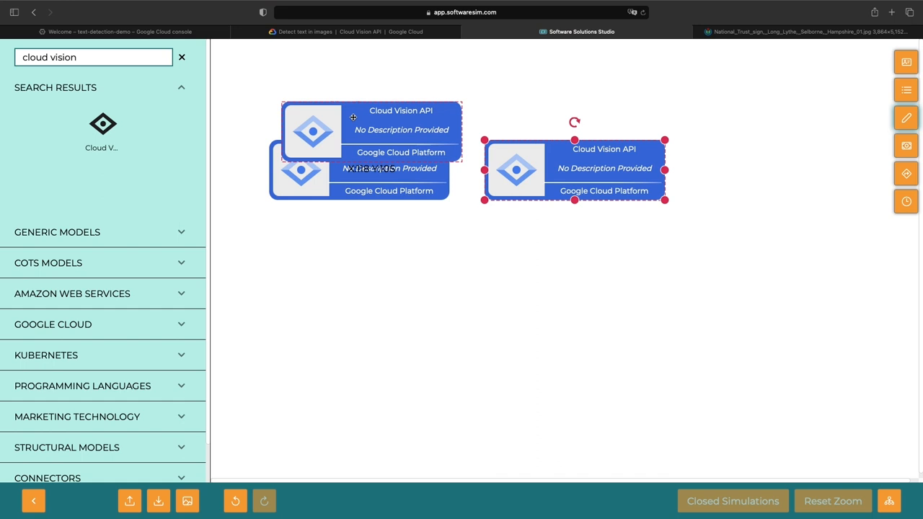
drag(575, 171, 789, 171)
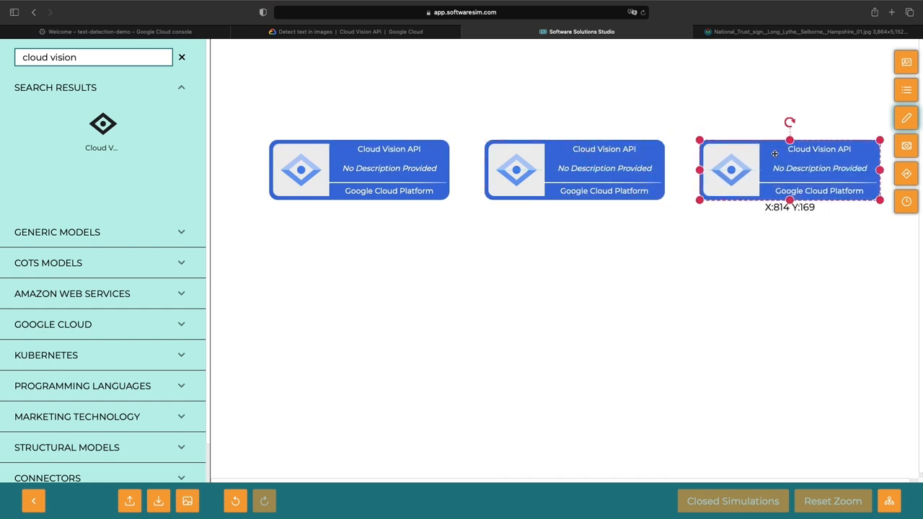
right_click(360, 170)
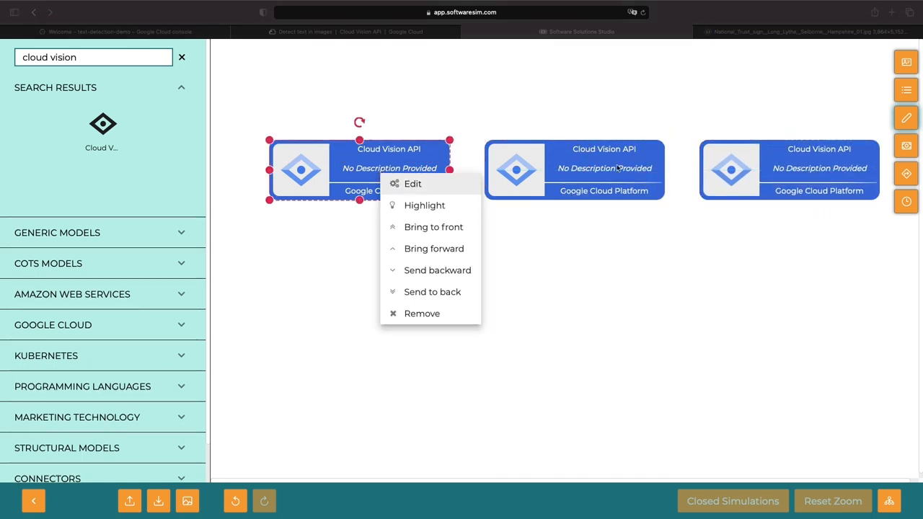
Step: Describe block one as free for 1000 images, block two as $1.50 per 1,000 (1,001–5,000,000)
click(413, 183)
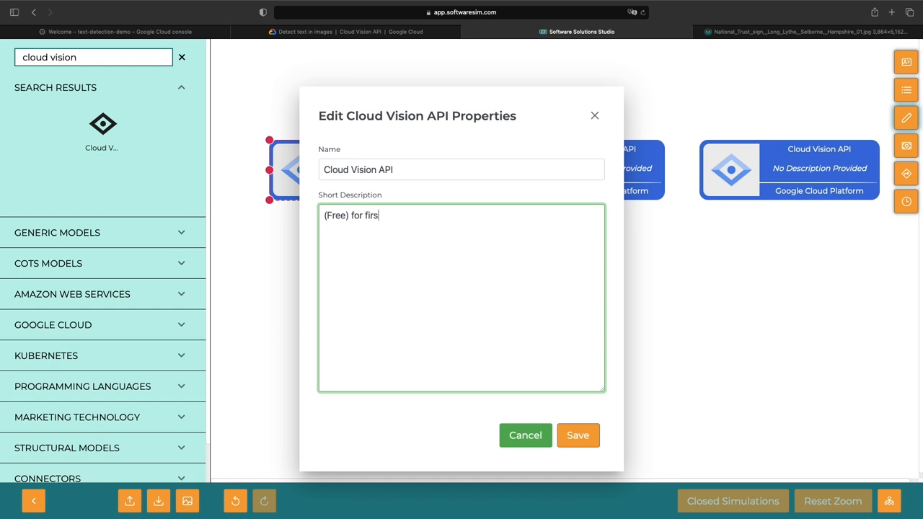
text(t 1000 images)
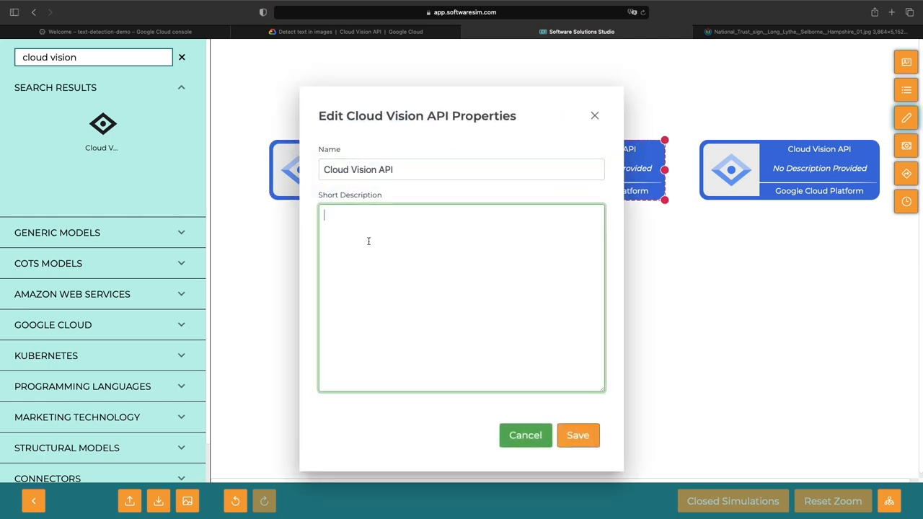
text(($1.50)
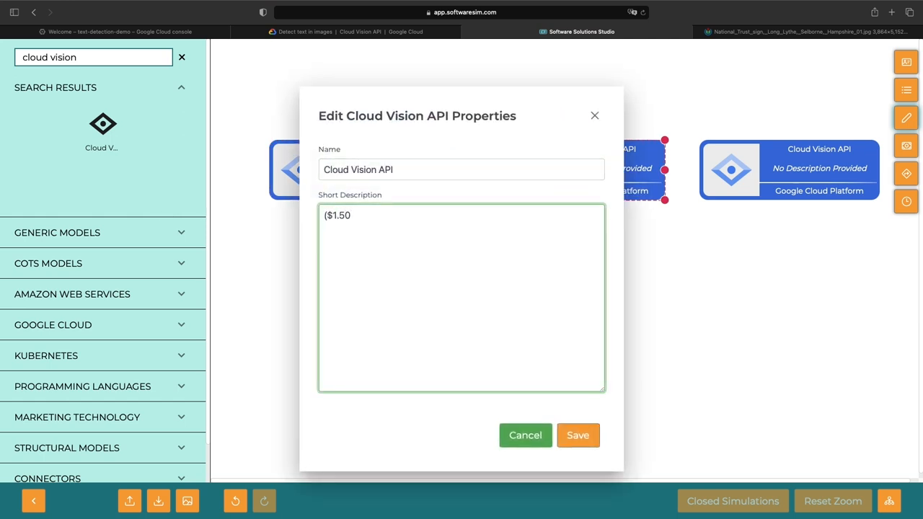
text(per 1000 images) for 100)
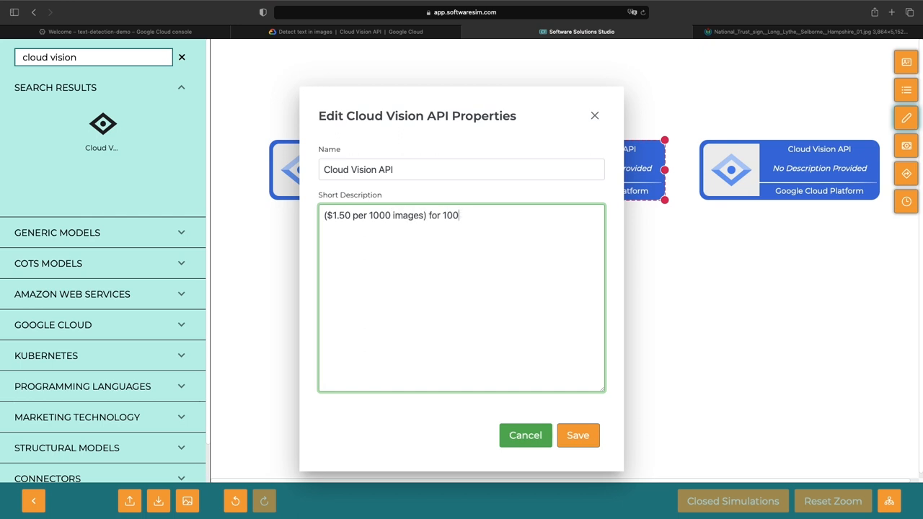
text(1,001-5,000,000 images)
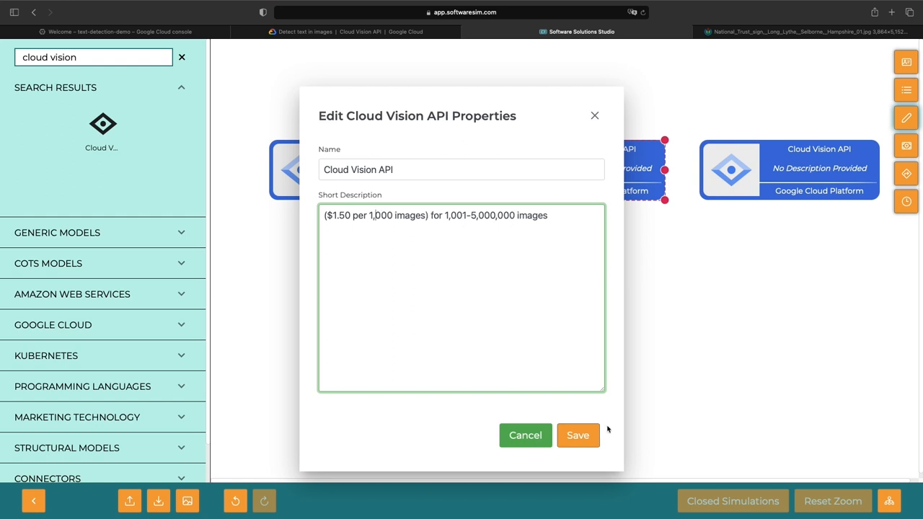
click(579, 436)
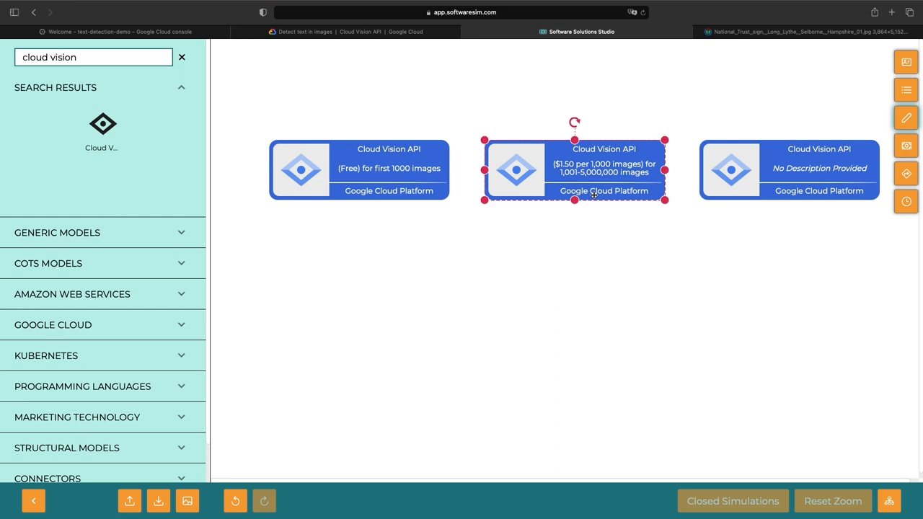
mouse_move(606, 171)
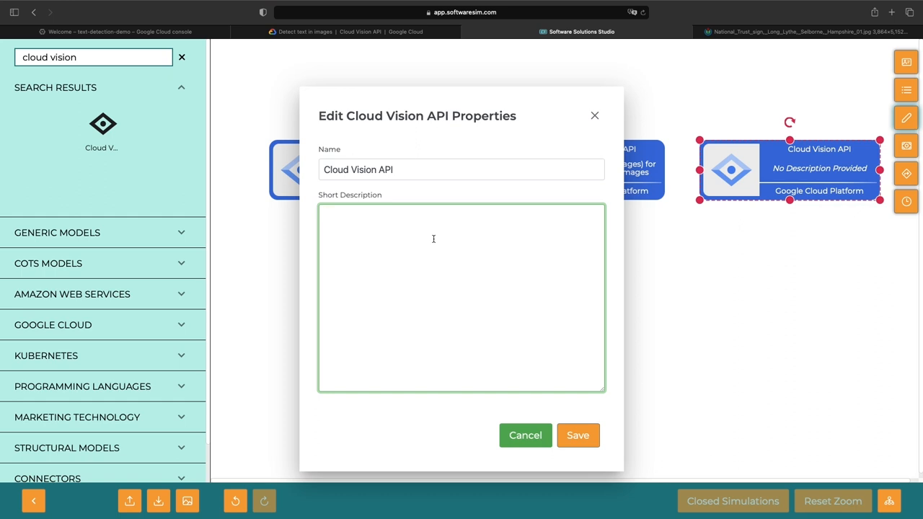
Step: Save the third block's Short Description as '($0.60 per 1,000 images) for 5,000,001+'
text(($0.0)
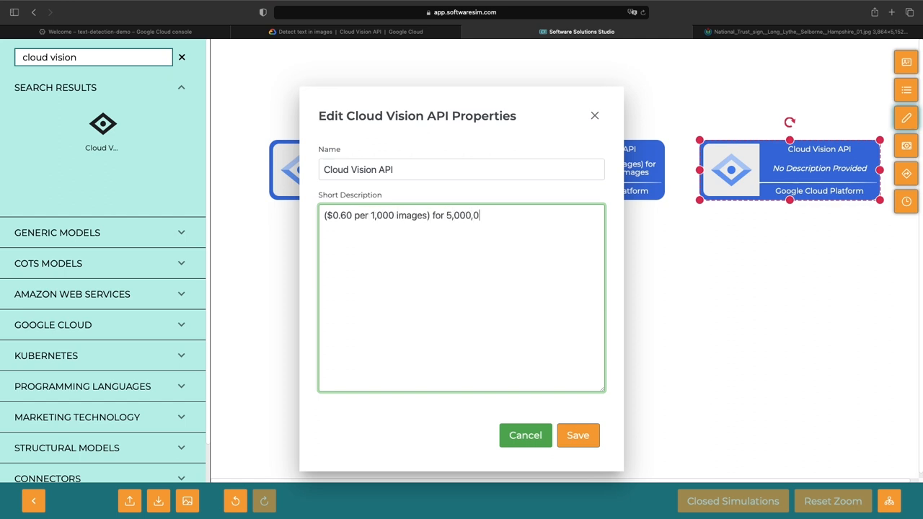
click(579, 436)
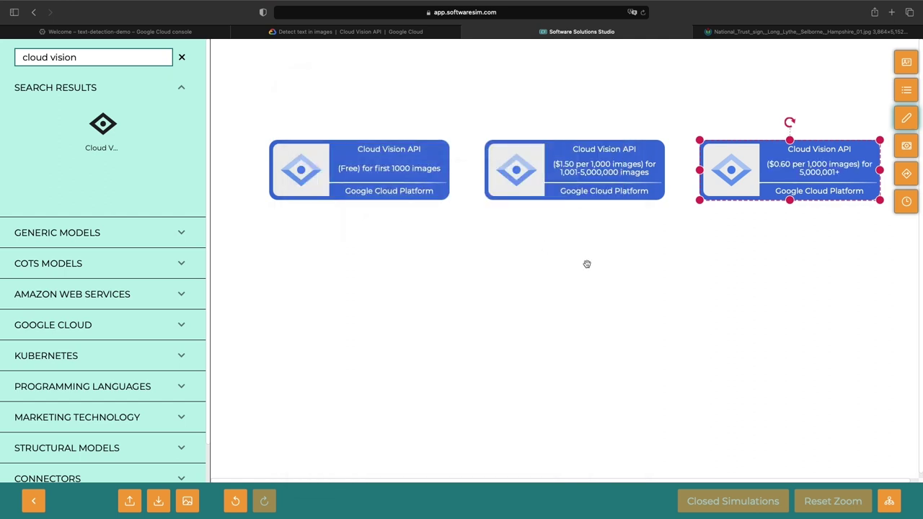
Step: Draw arrow connectors linking the pricing tier blocks, then switch back to the Cloud Shell console tab
click(181, 87)
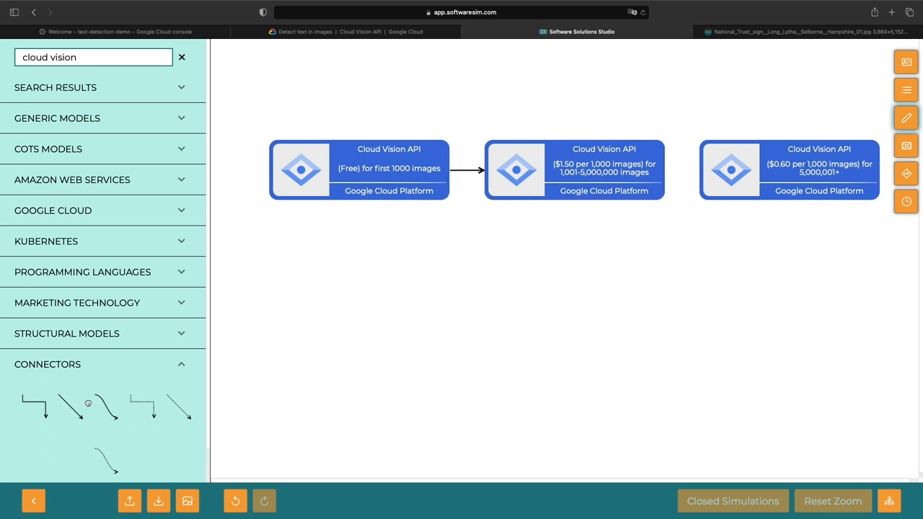
drag(578, 201, 595, 318)
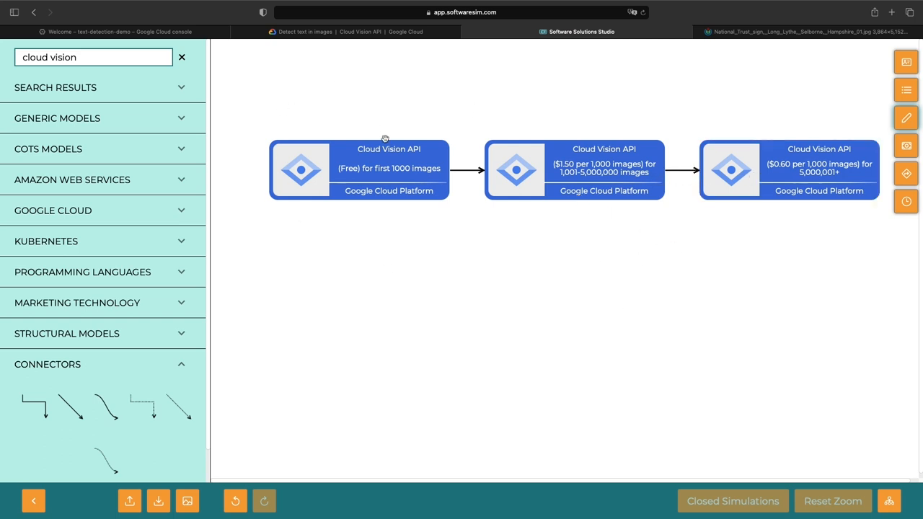
mouse_move(590, 178)
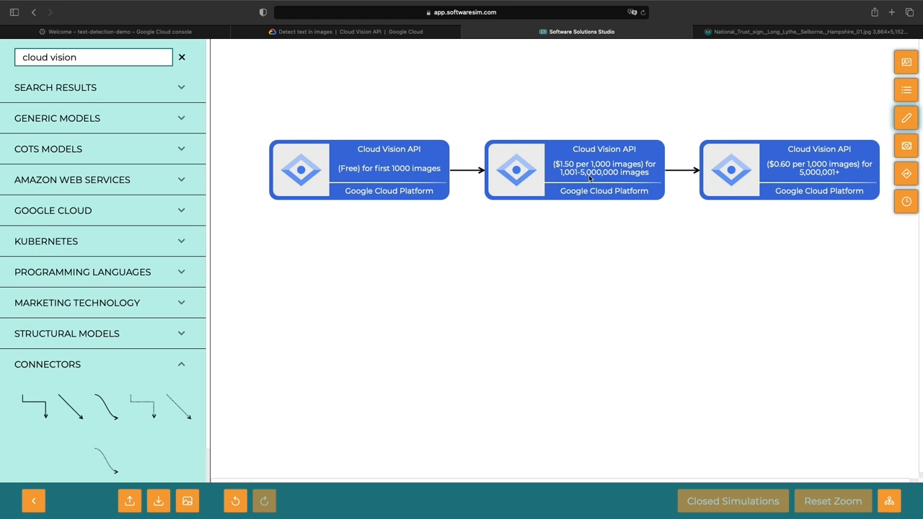
mouse_move(458, 142)
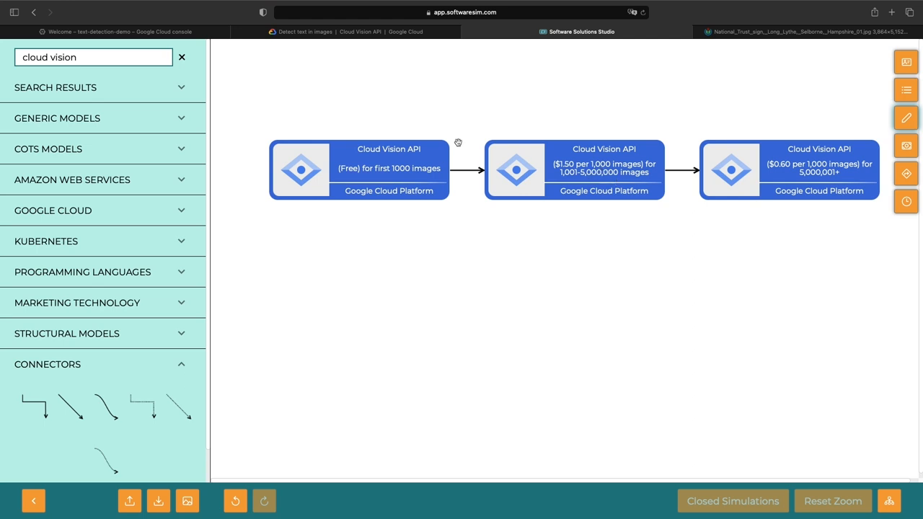
mouse_move(389, 136)
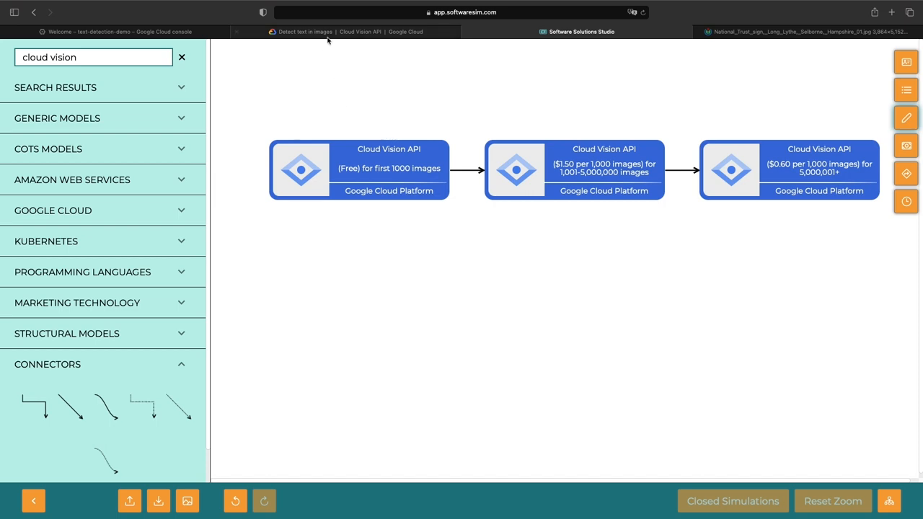
click(346, 31)
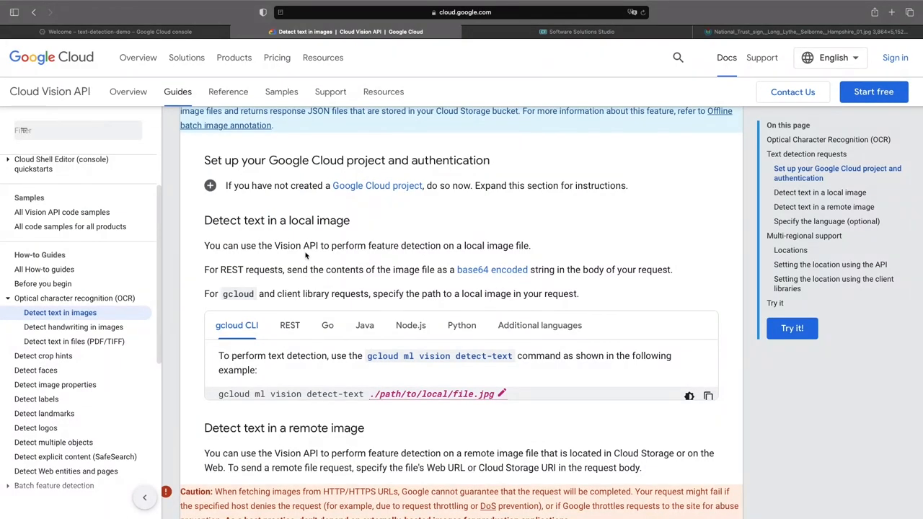
click(115, 31)
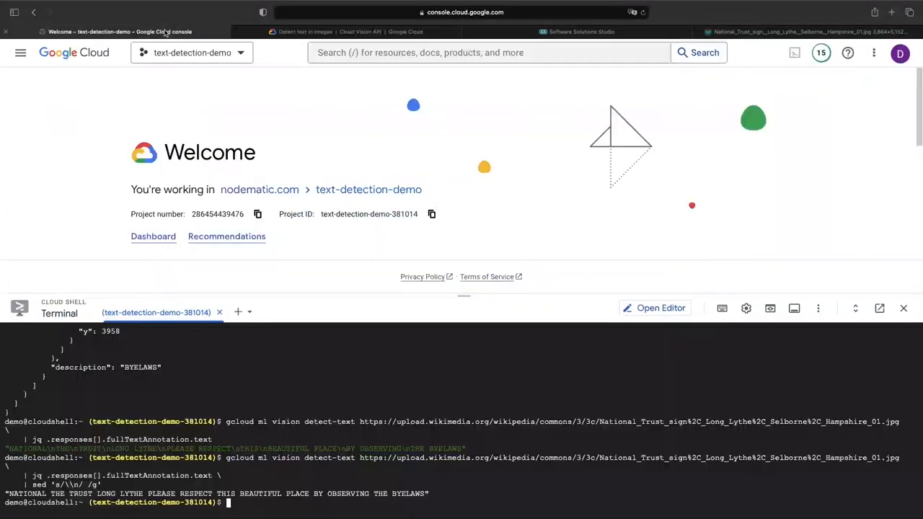